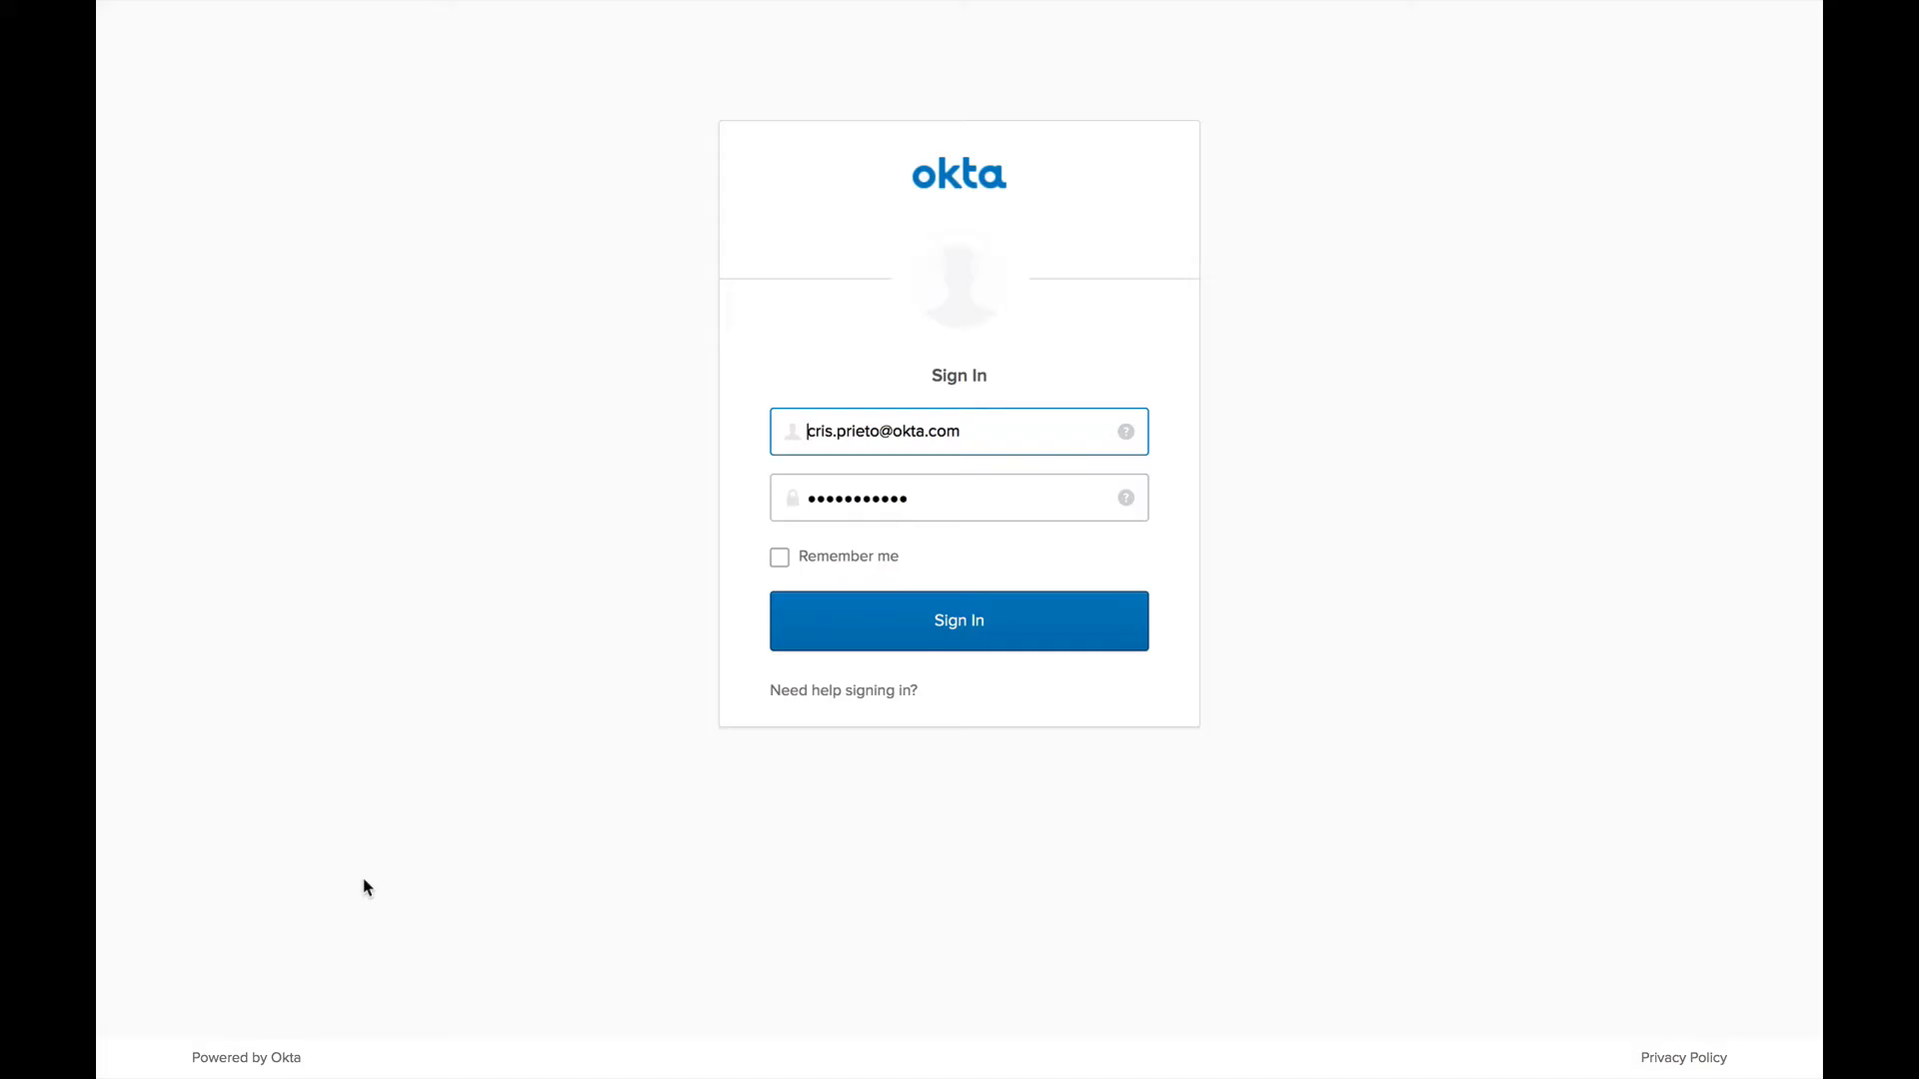
pyautogui.moveTo(411, 889)
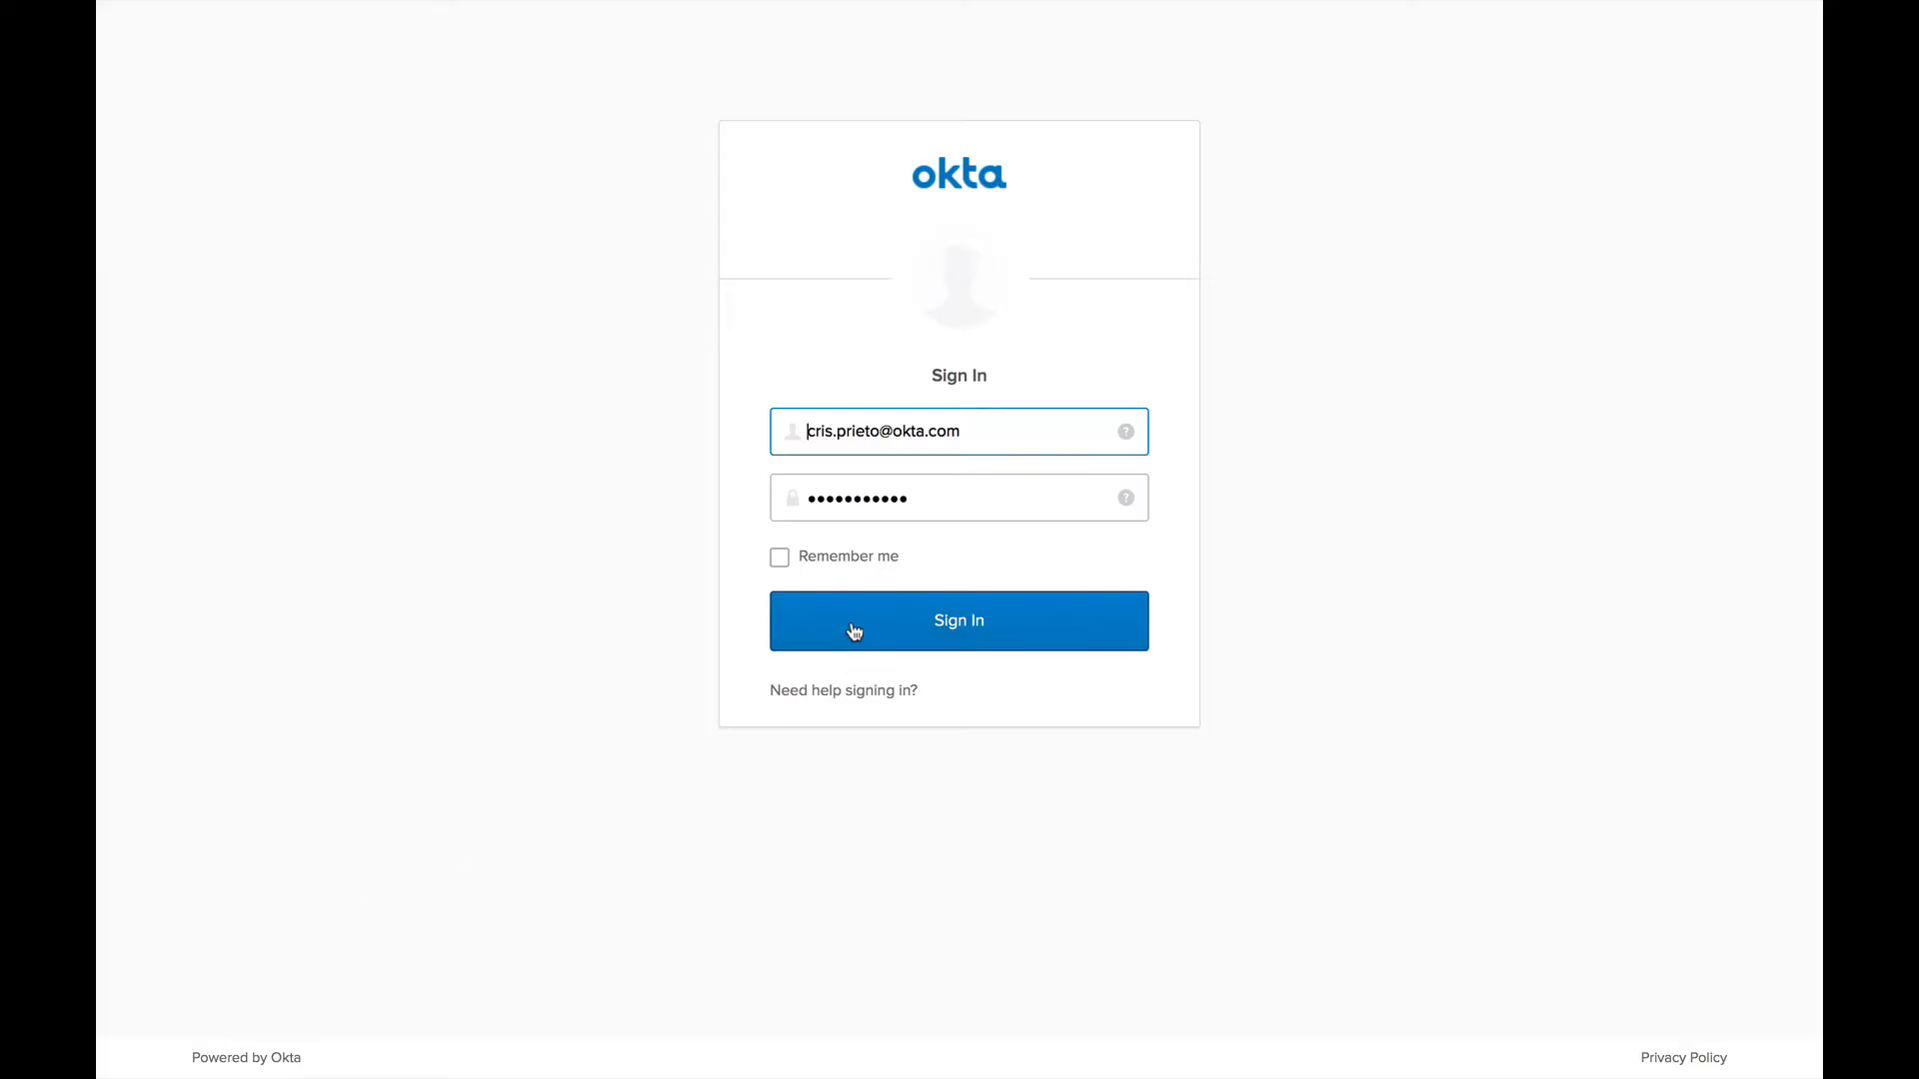
# Sign in to Okta with the filled-in username and password.
pyautogui.click(959, 621)
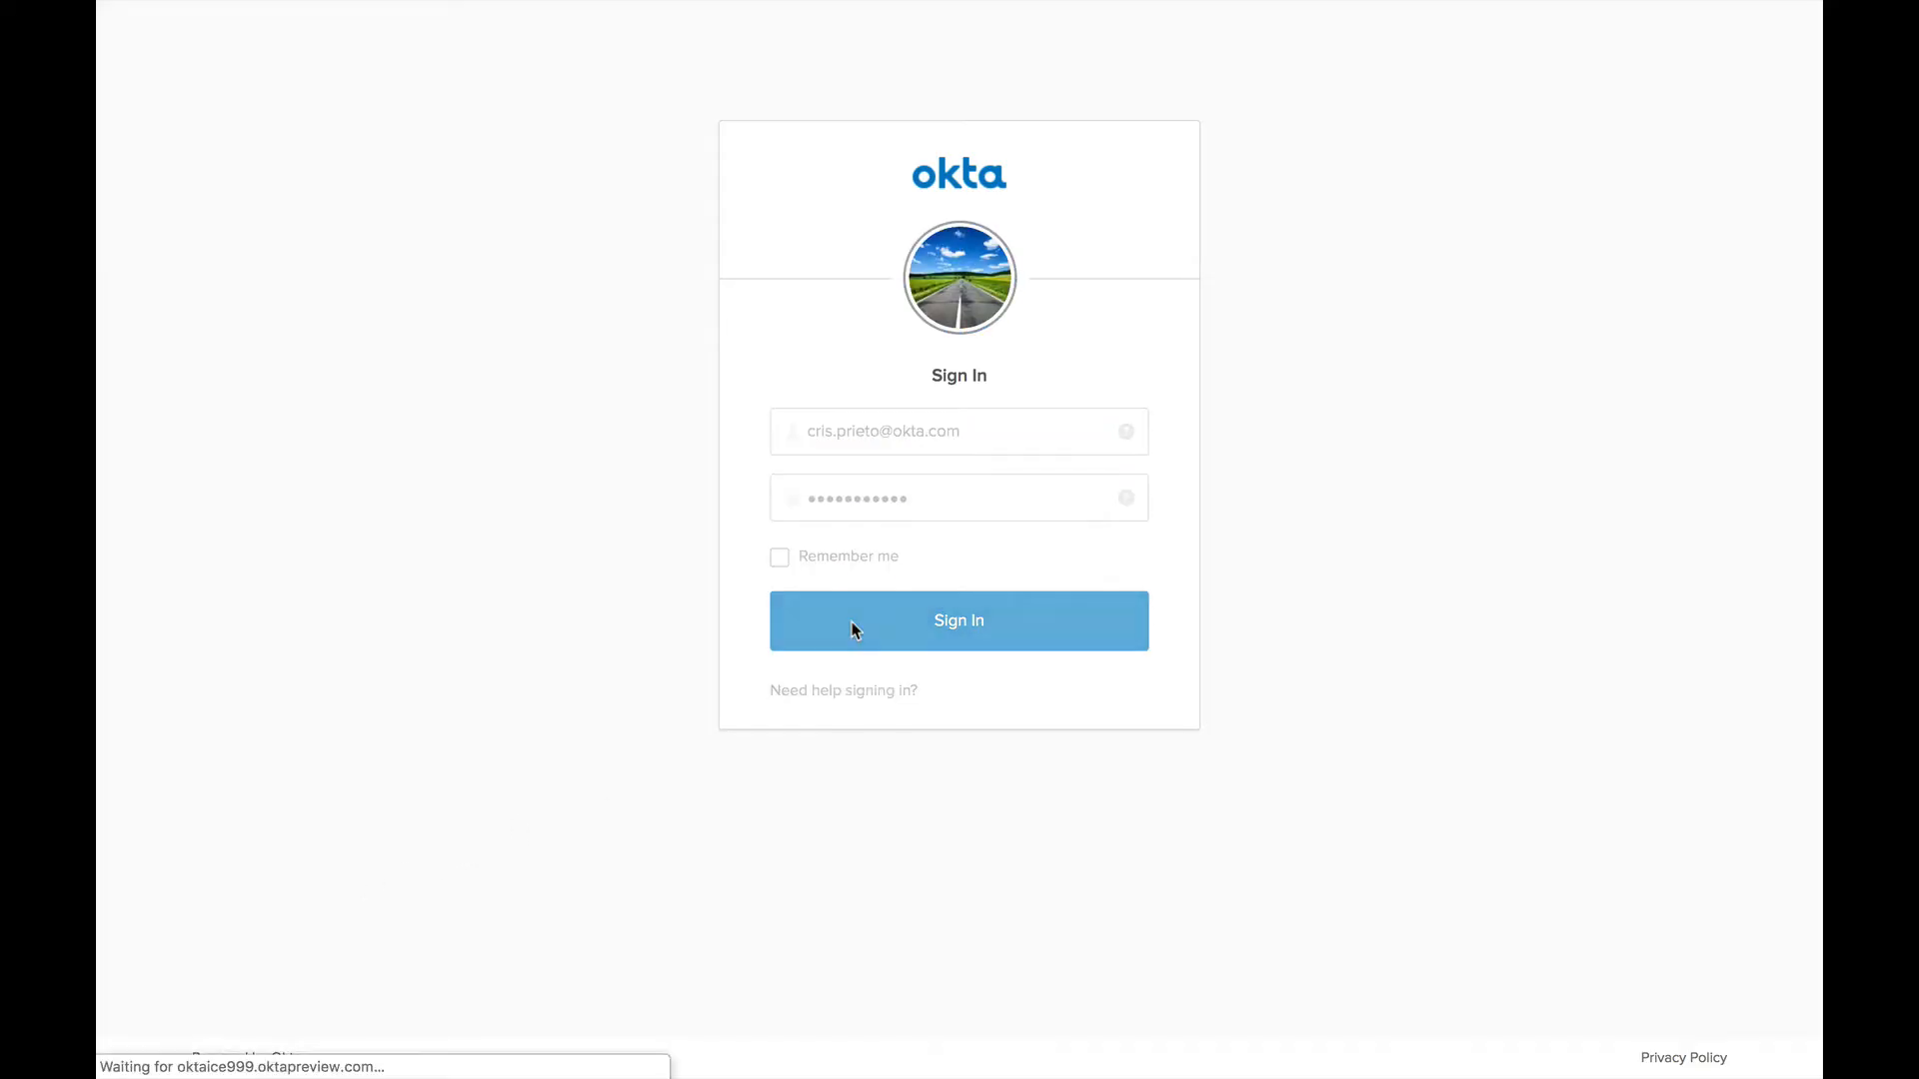
pyautogui.click(959, 621)
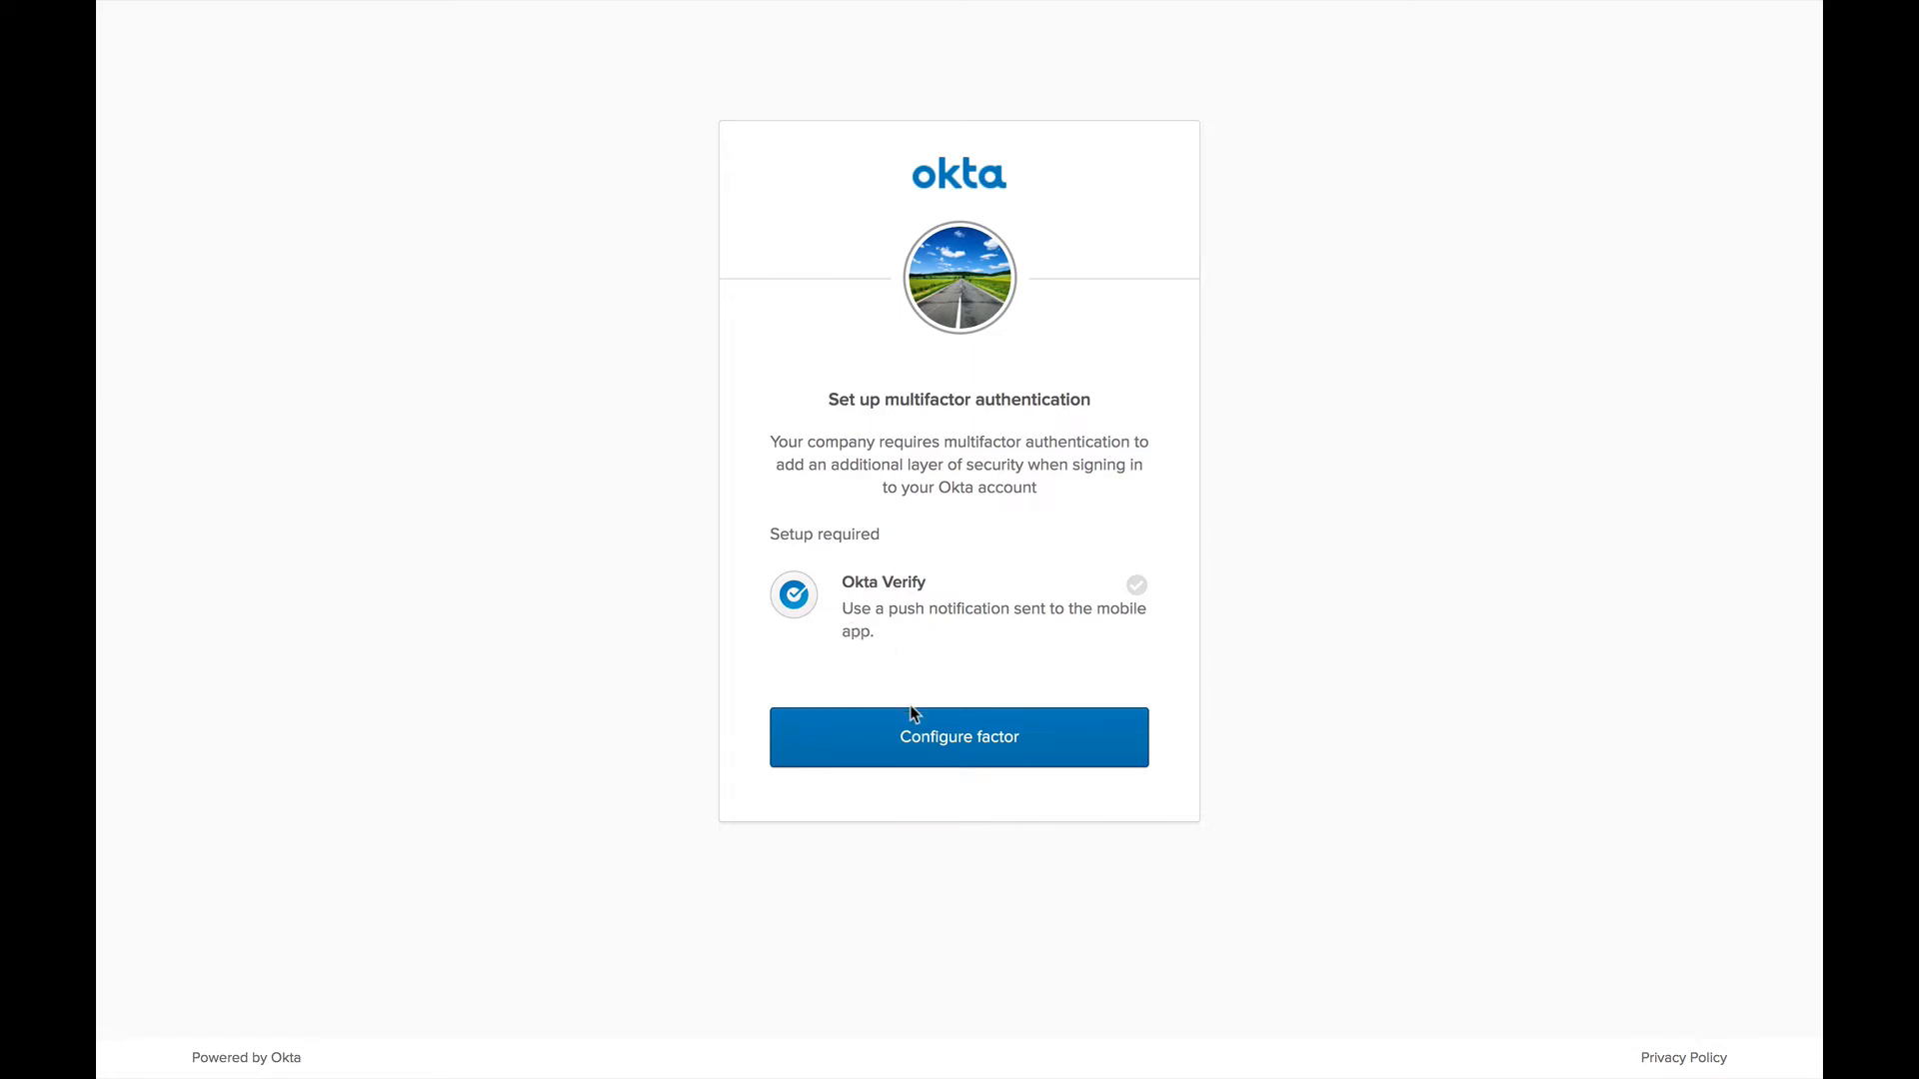
# Start configuring the Okta Verify factor and choose Apple/iPhone as the device type.
pyautogui.click(959, 737)
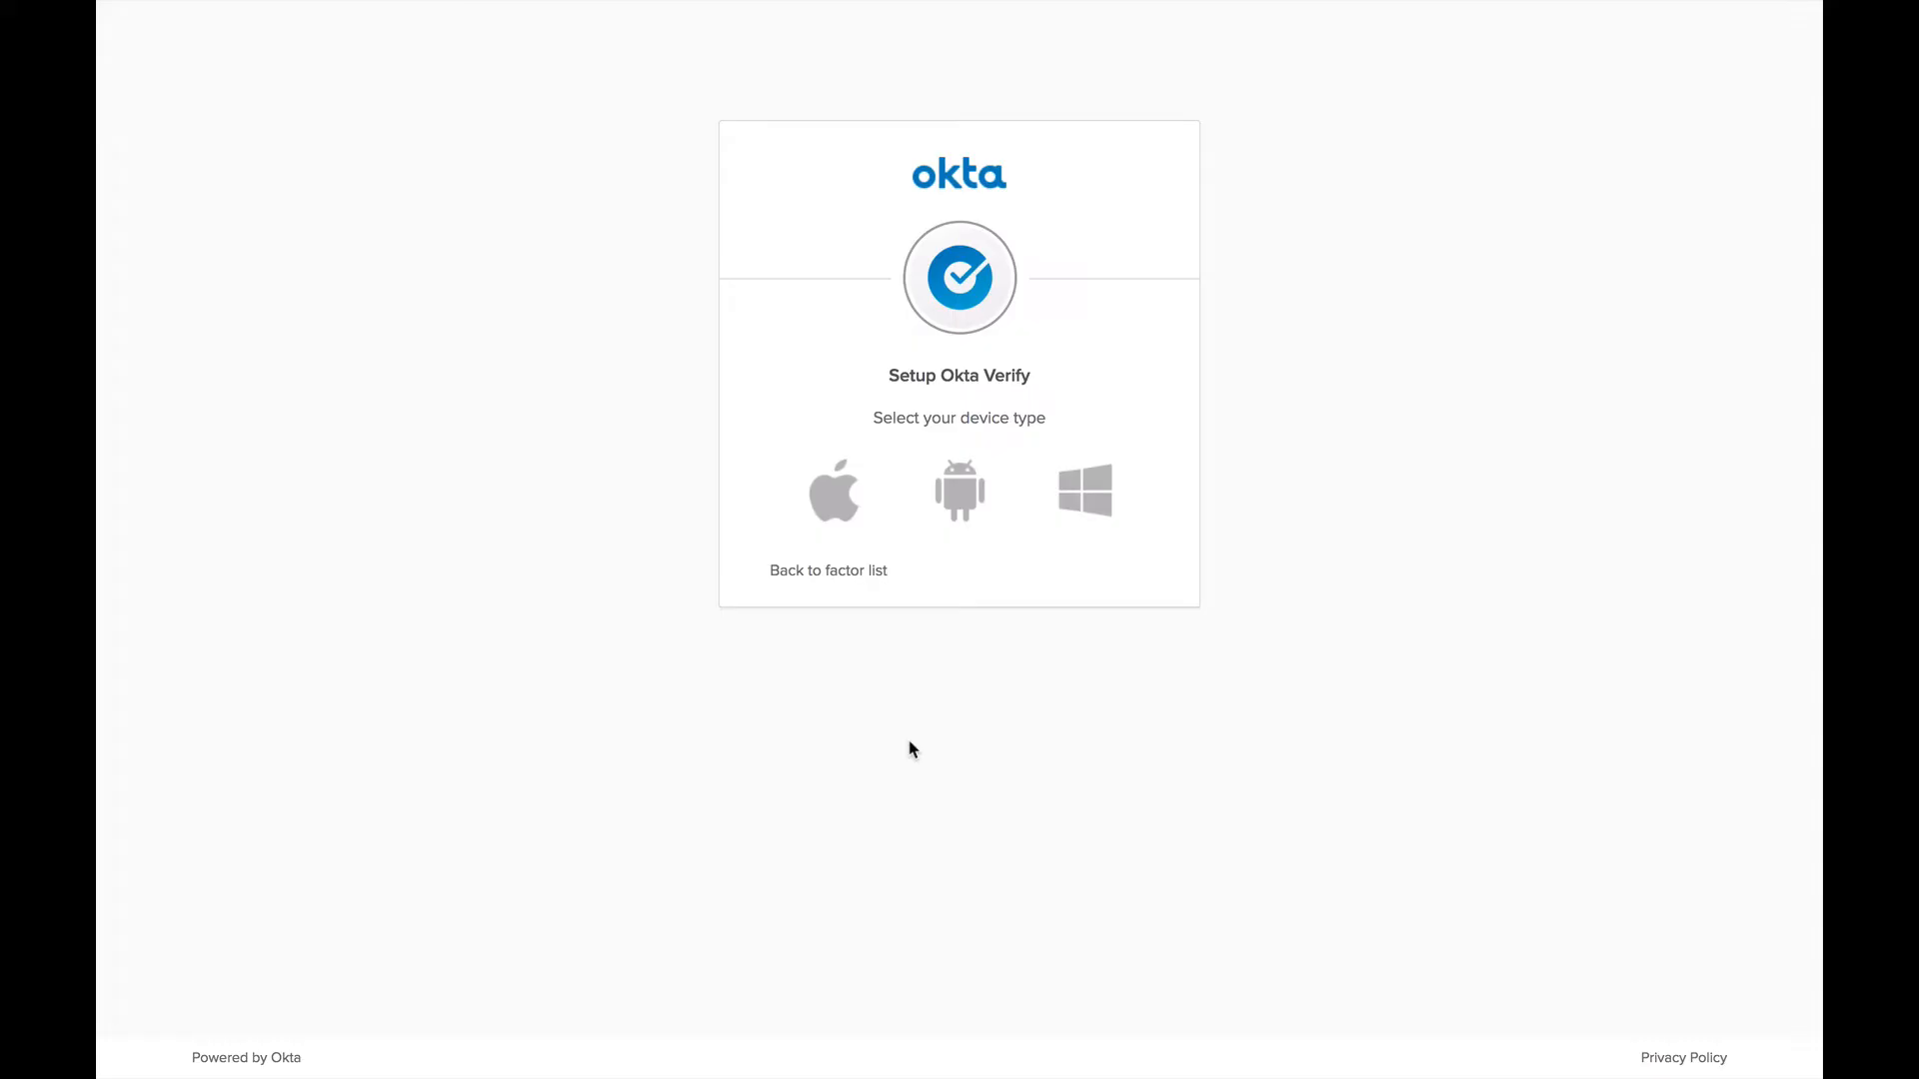
pyautogui.moveTo(834, 493)
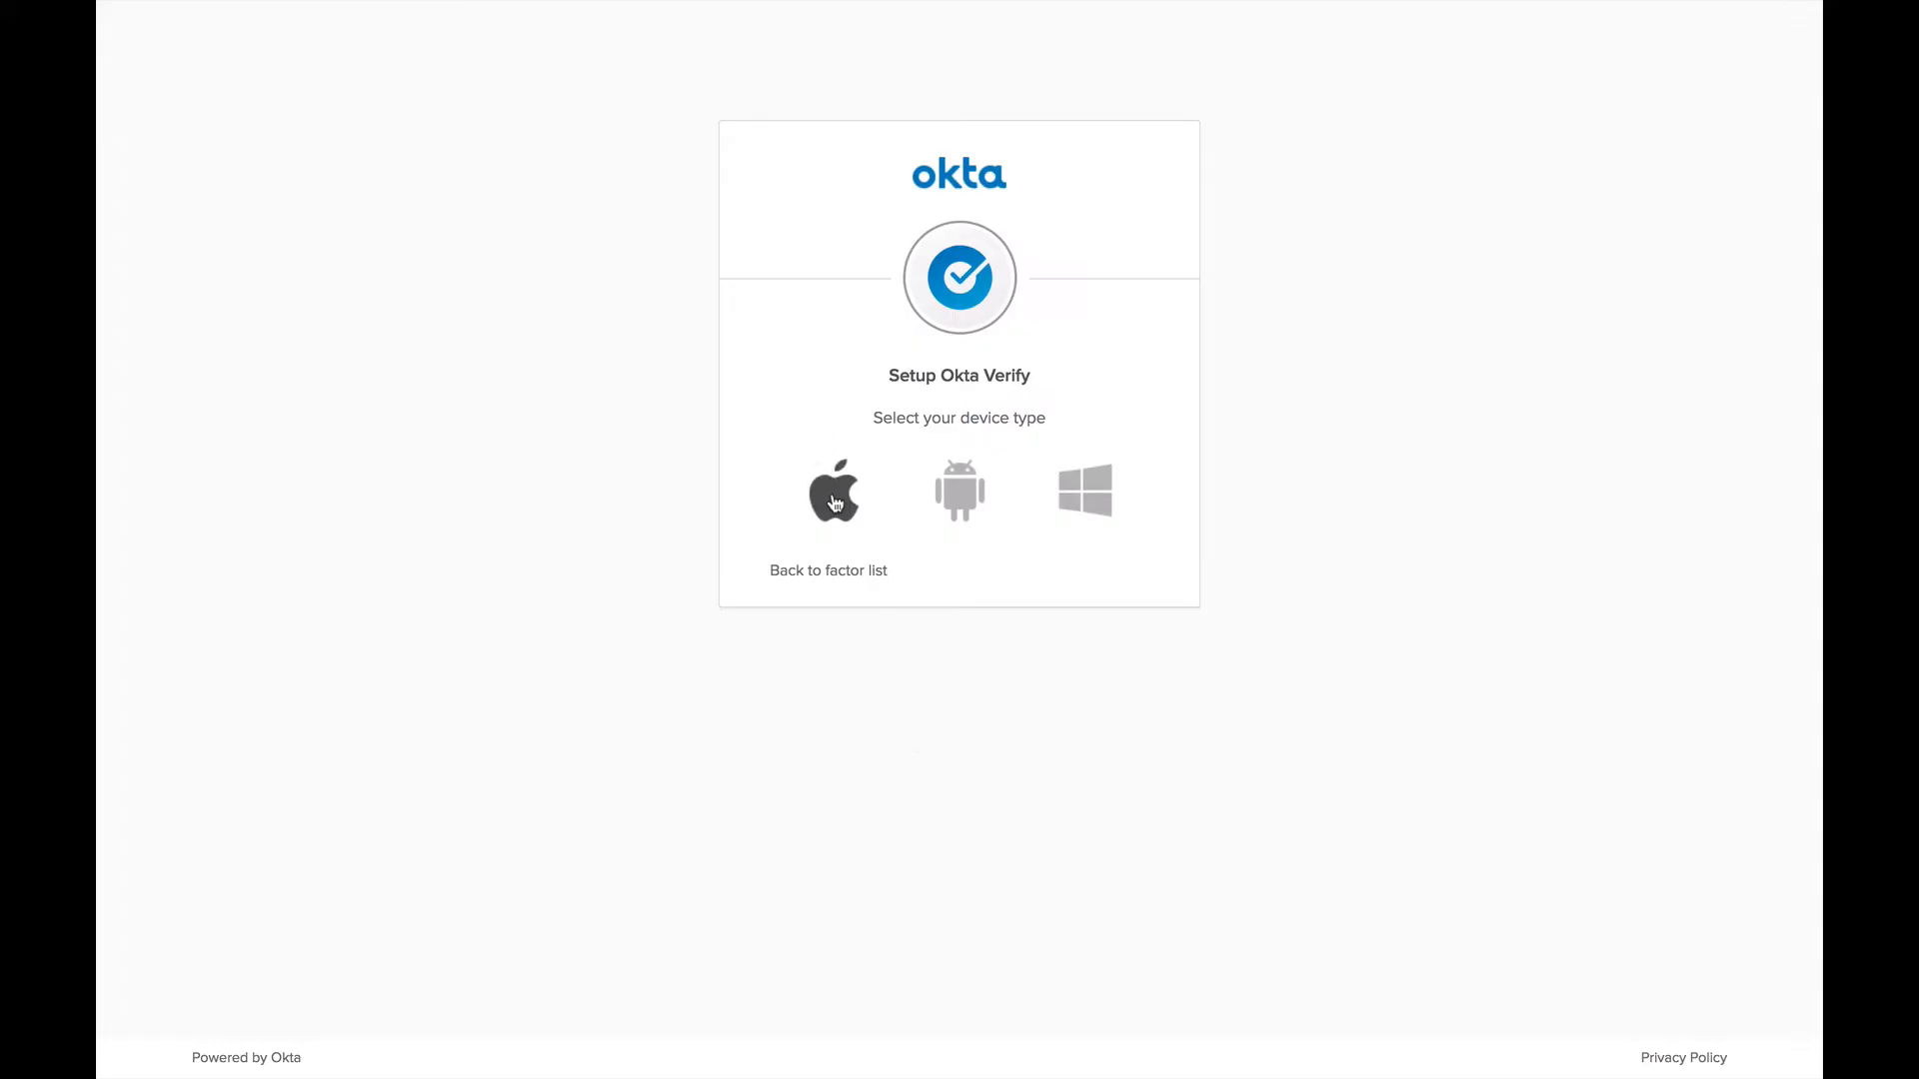
pyautogui.click(834, 491)
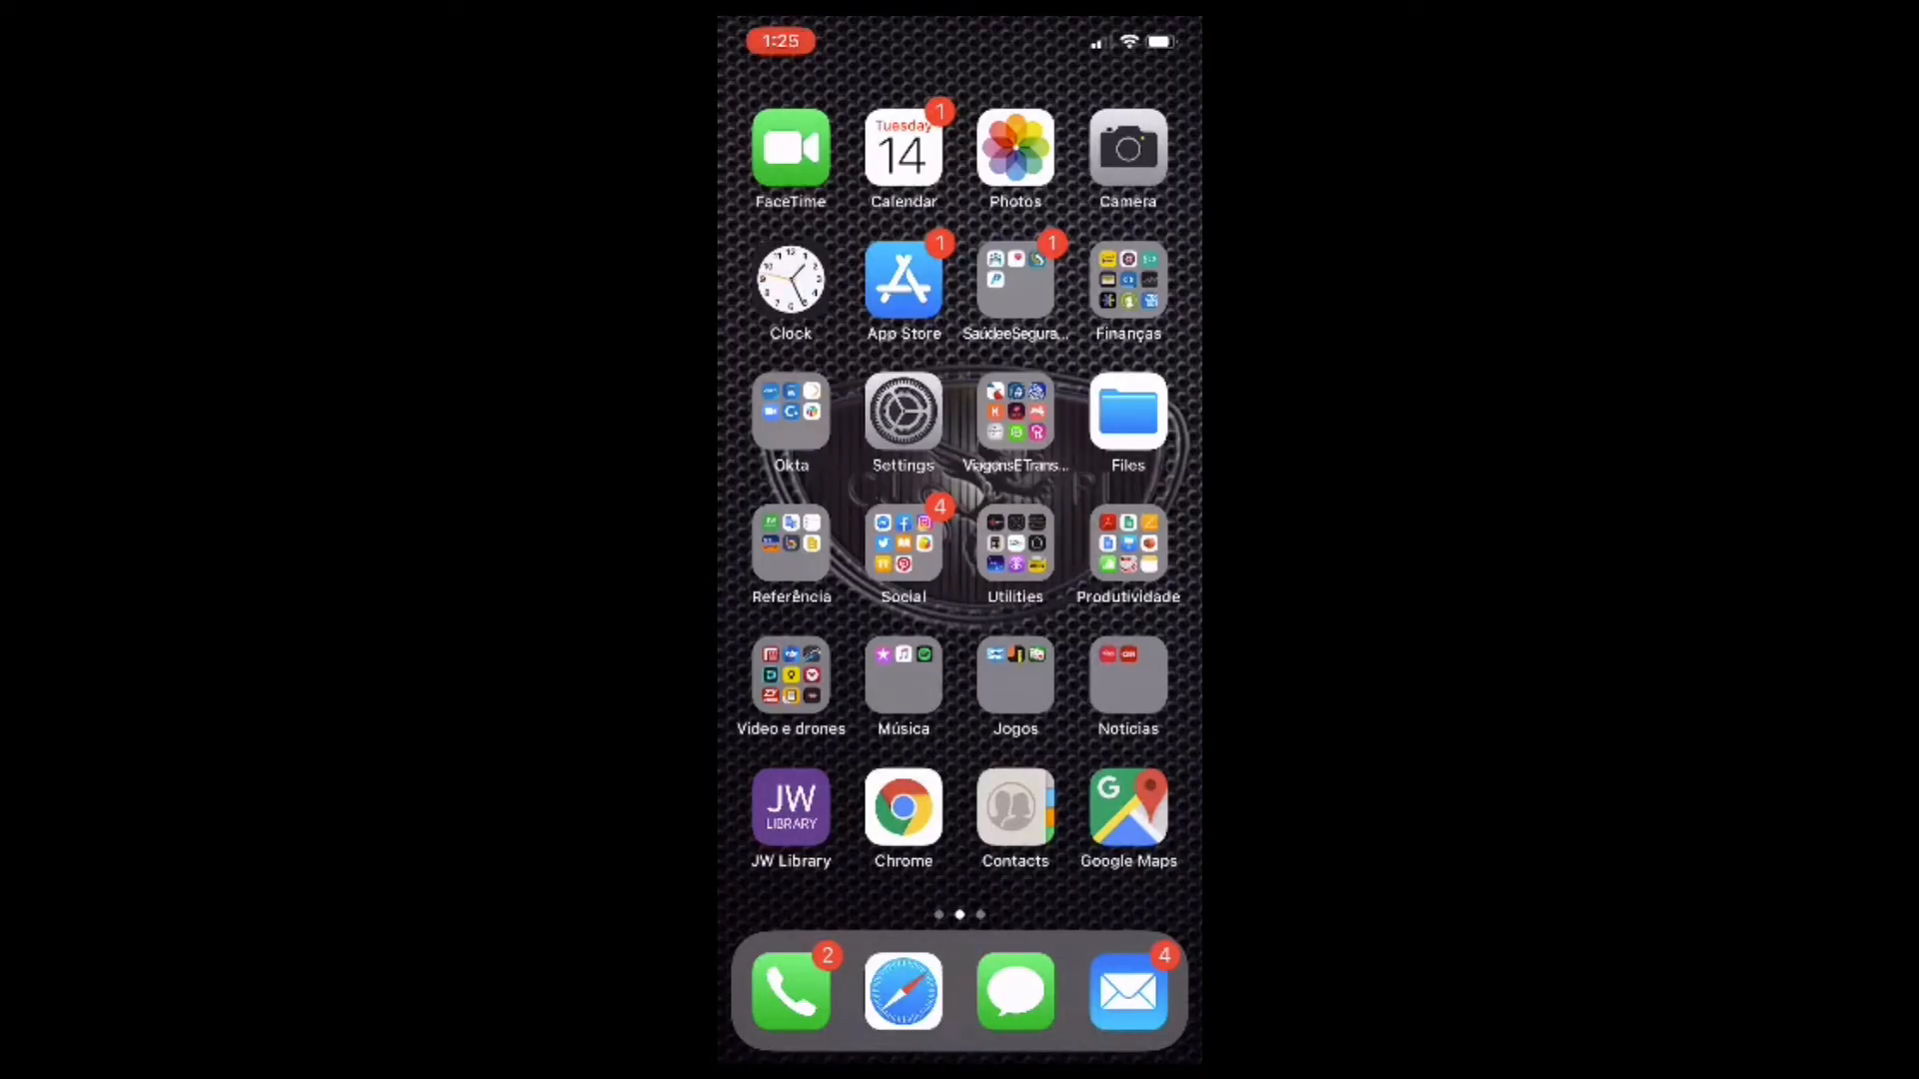
# Search the iPhone App Store for 'Okta', bringing up the okta verify suggestion.
pyautogui.click(903, 277)
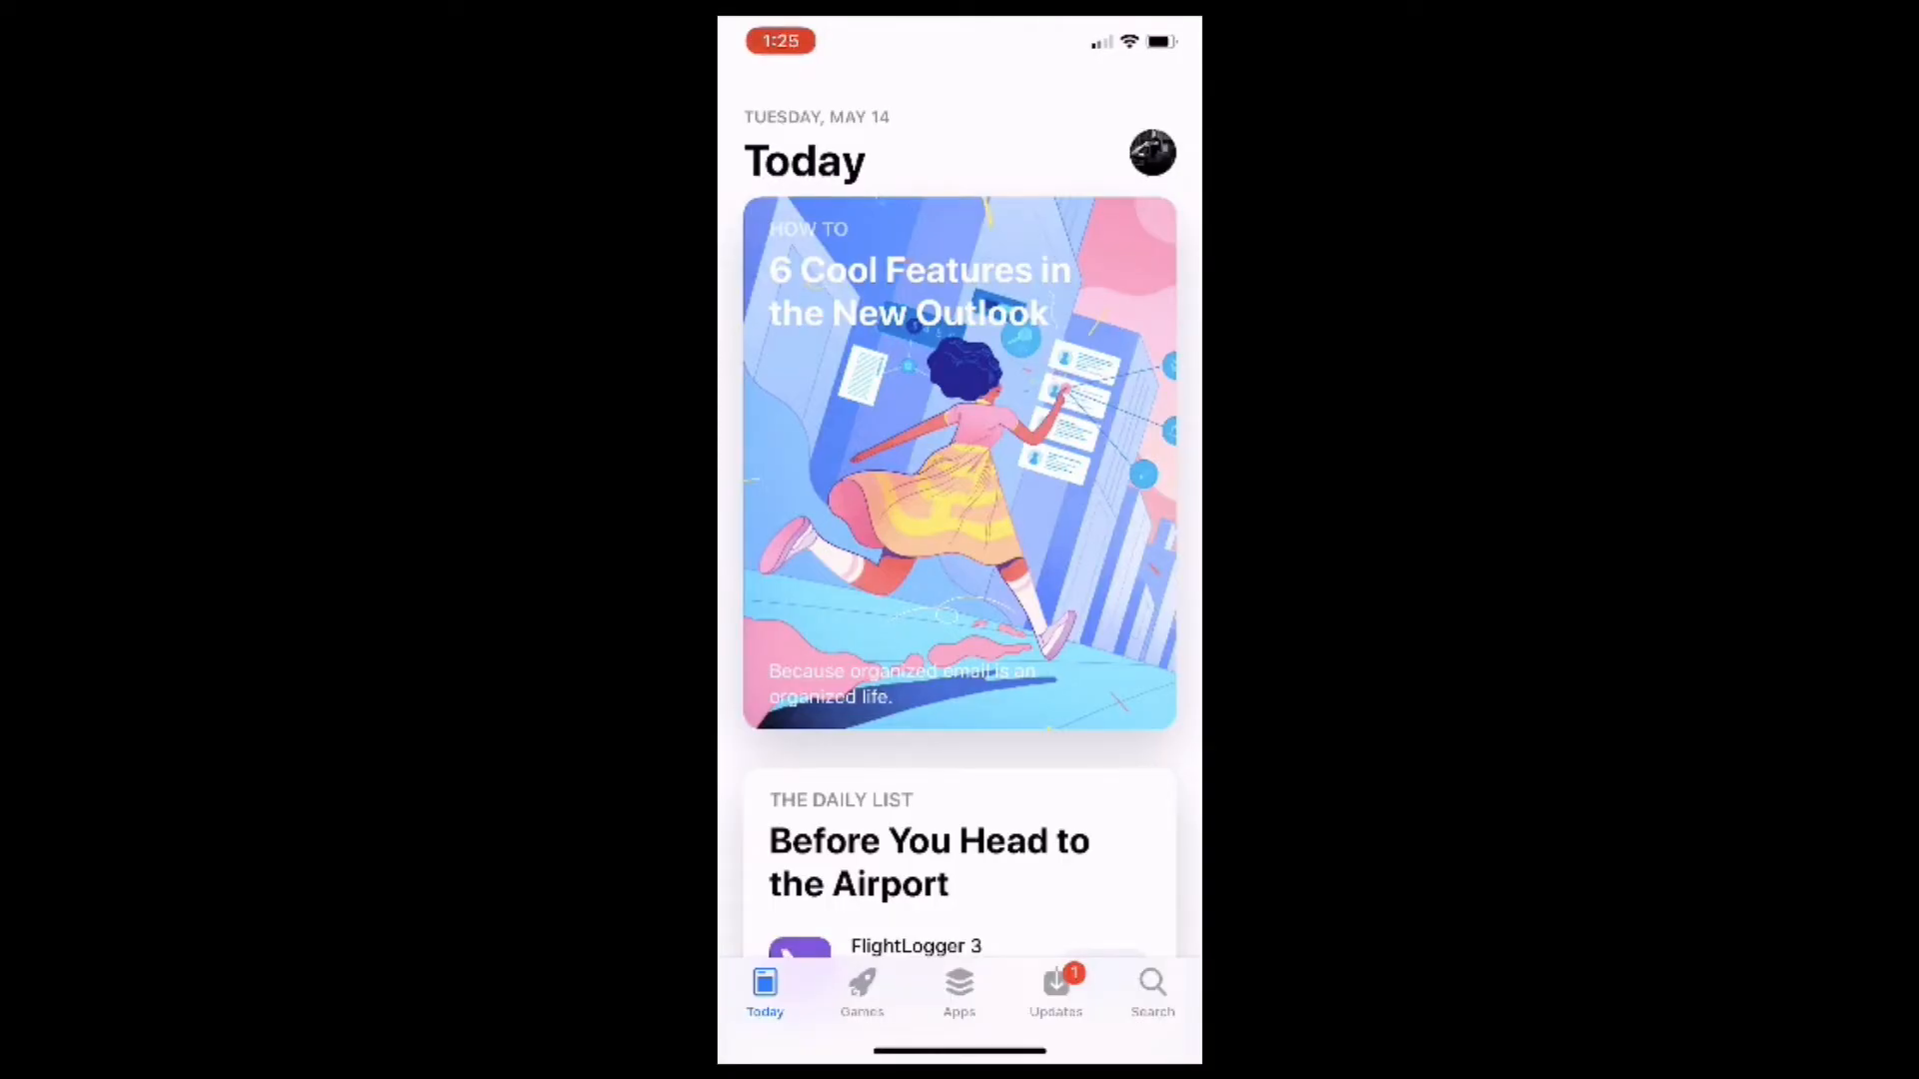
pyautogui.click(1151, 987)
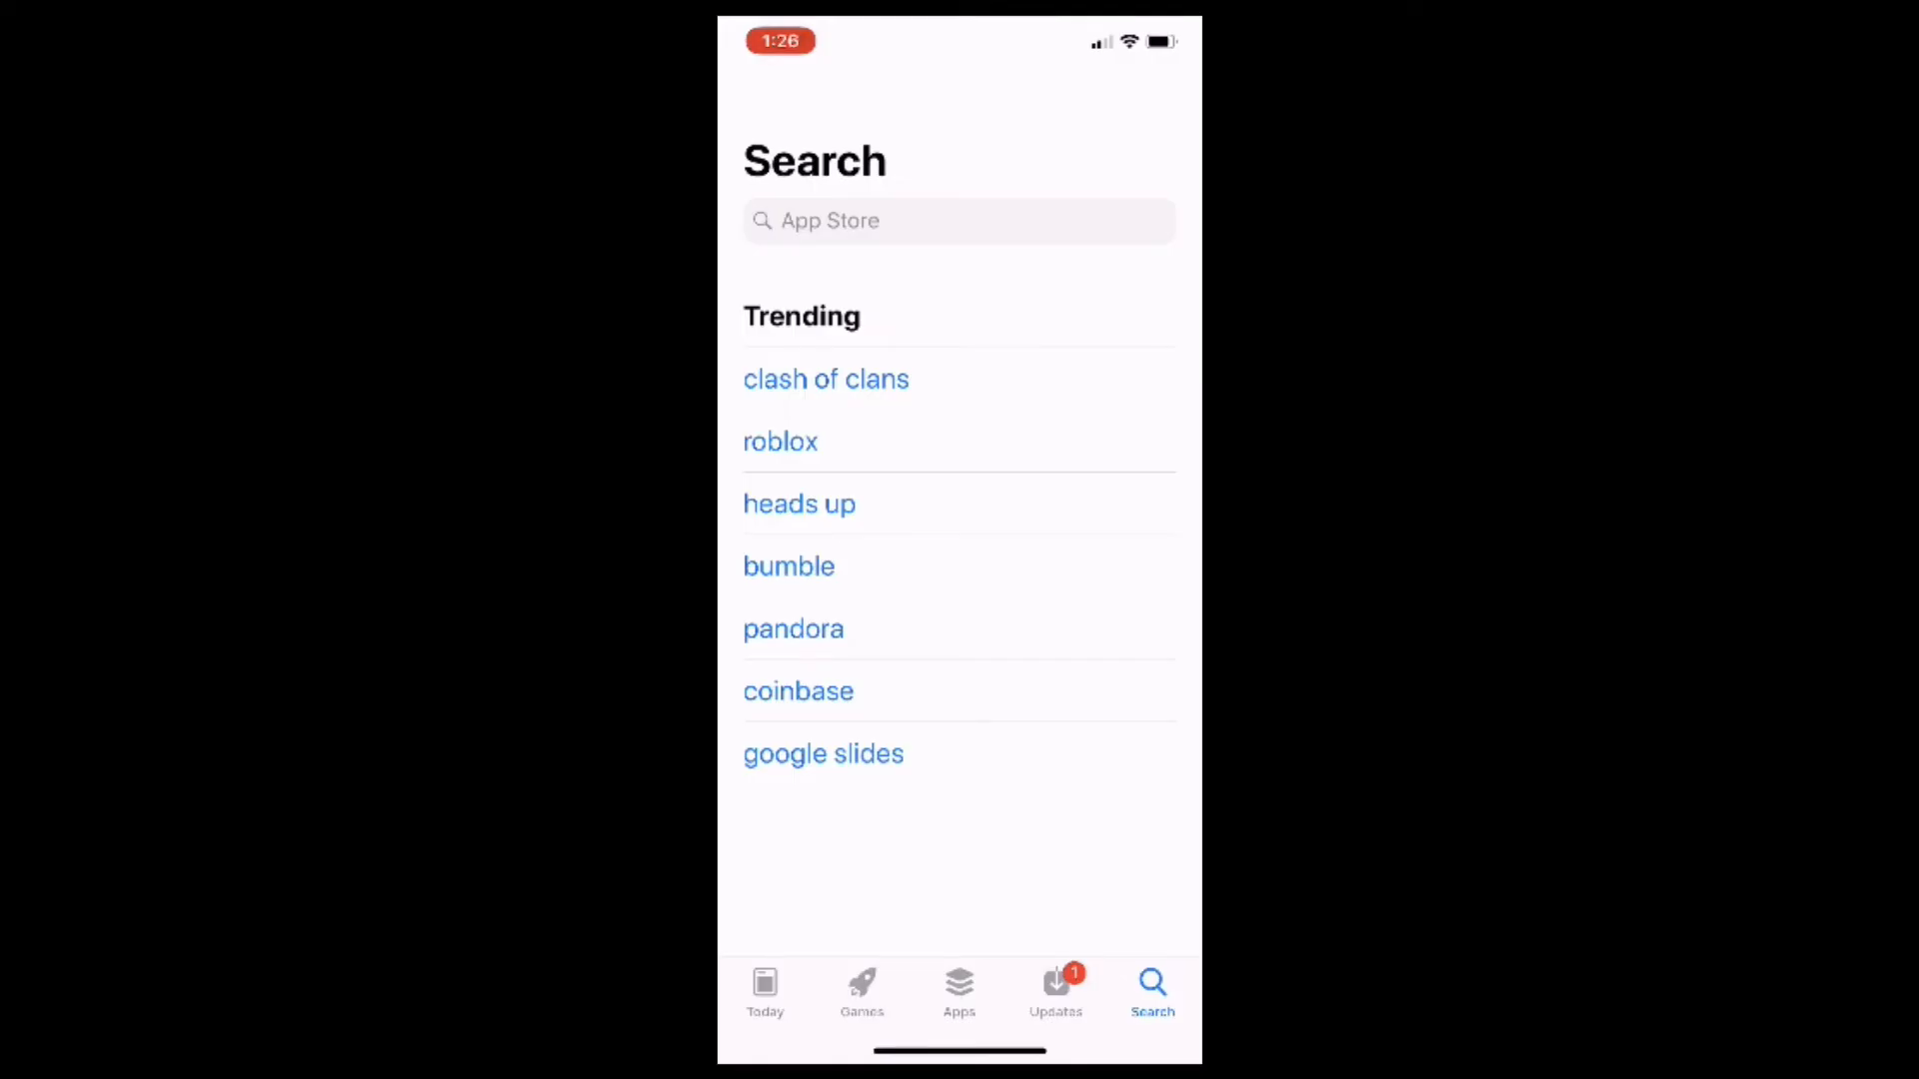
pyautogui.click(927, 220)
pyautogui.write('Okta')
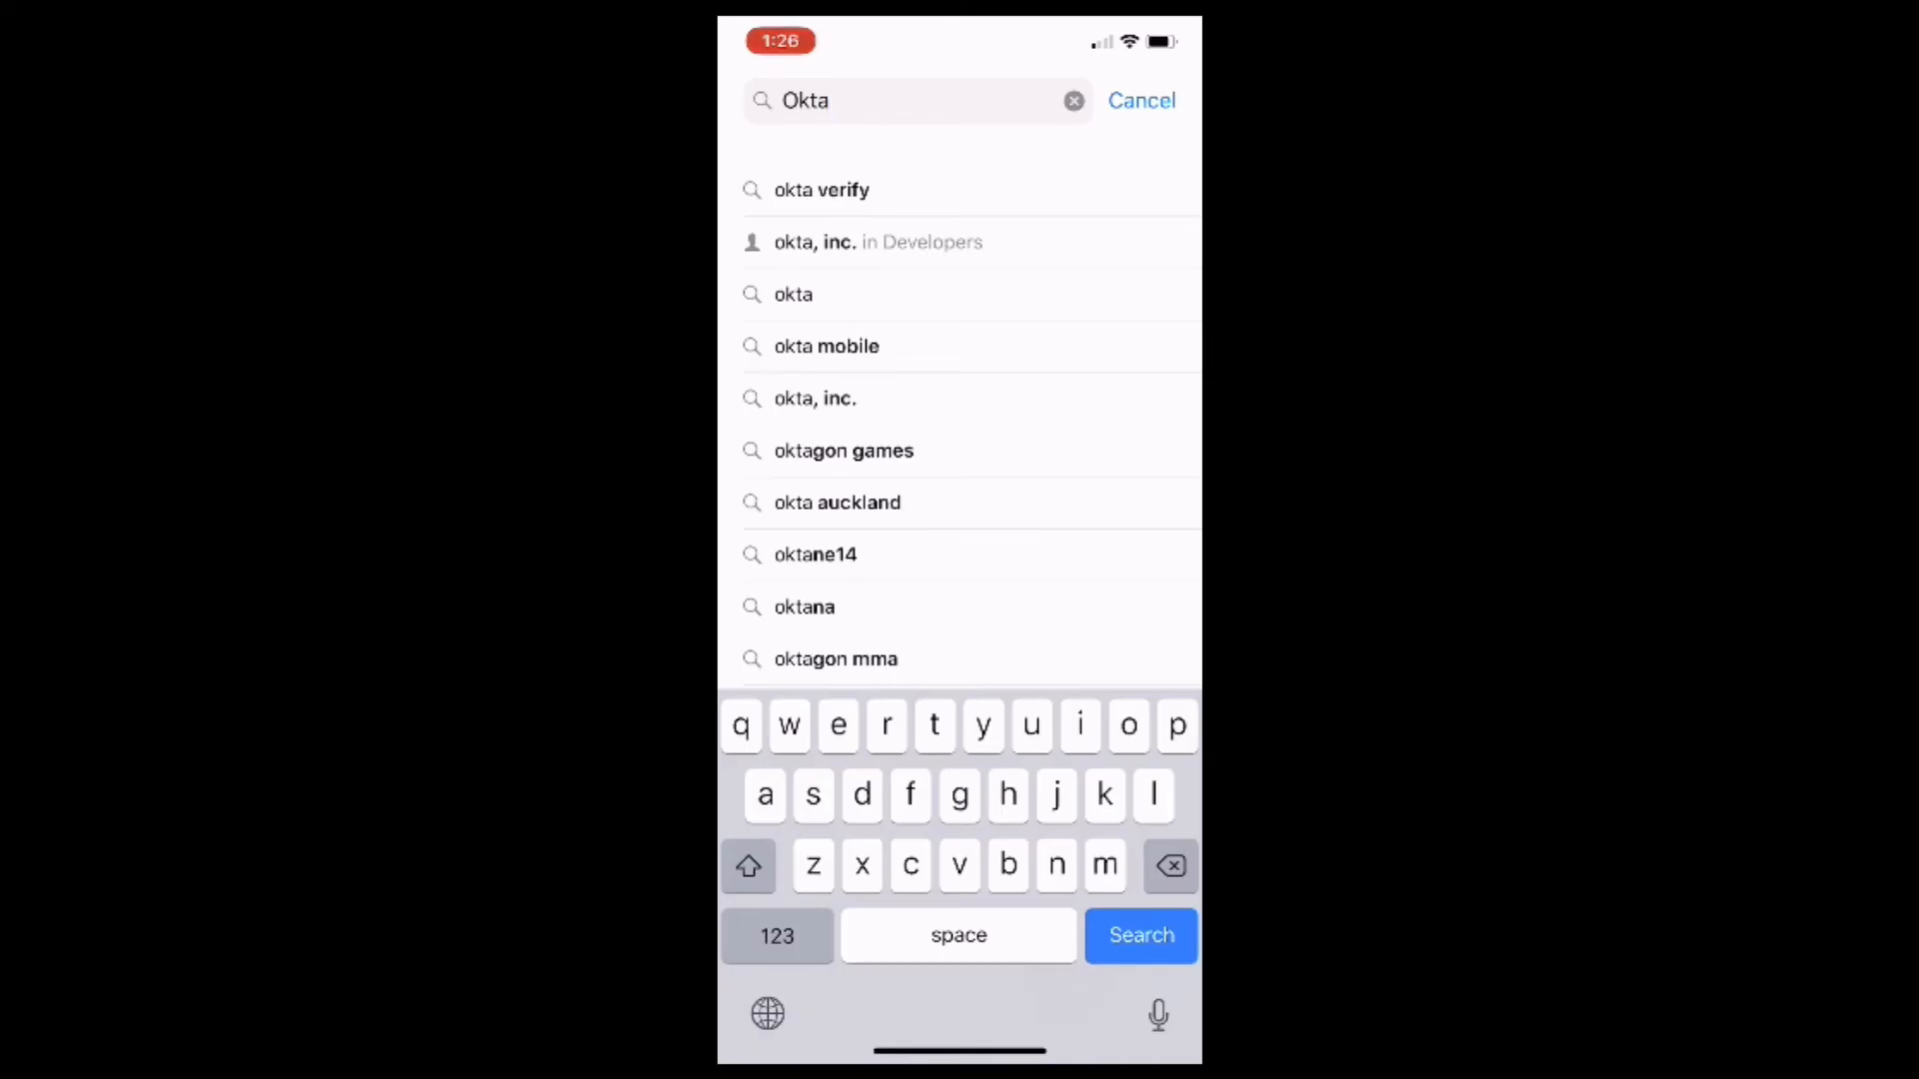
# Pick the okta verify suggestion and download the Okta Verify app from the results.
pyautogui.click(822, 190)
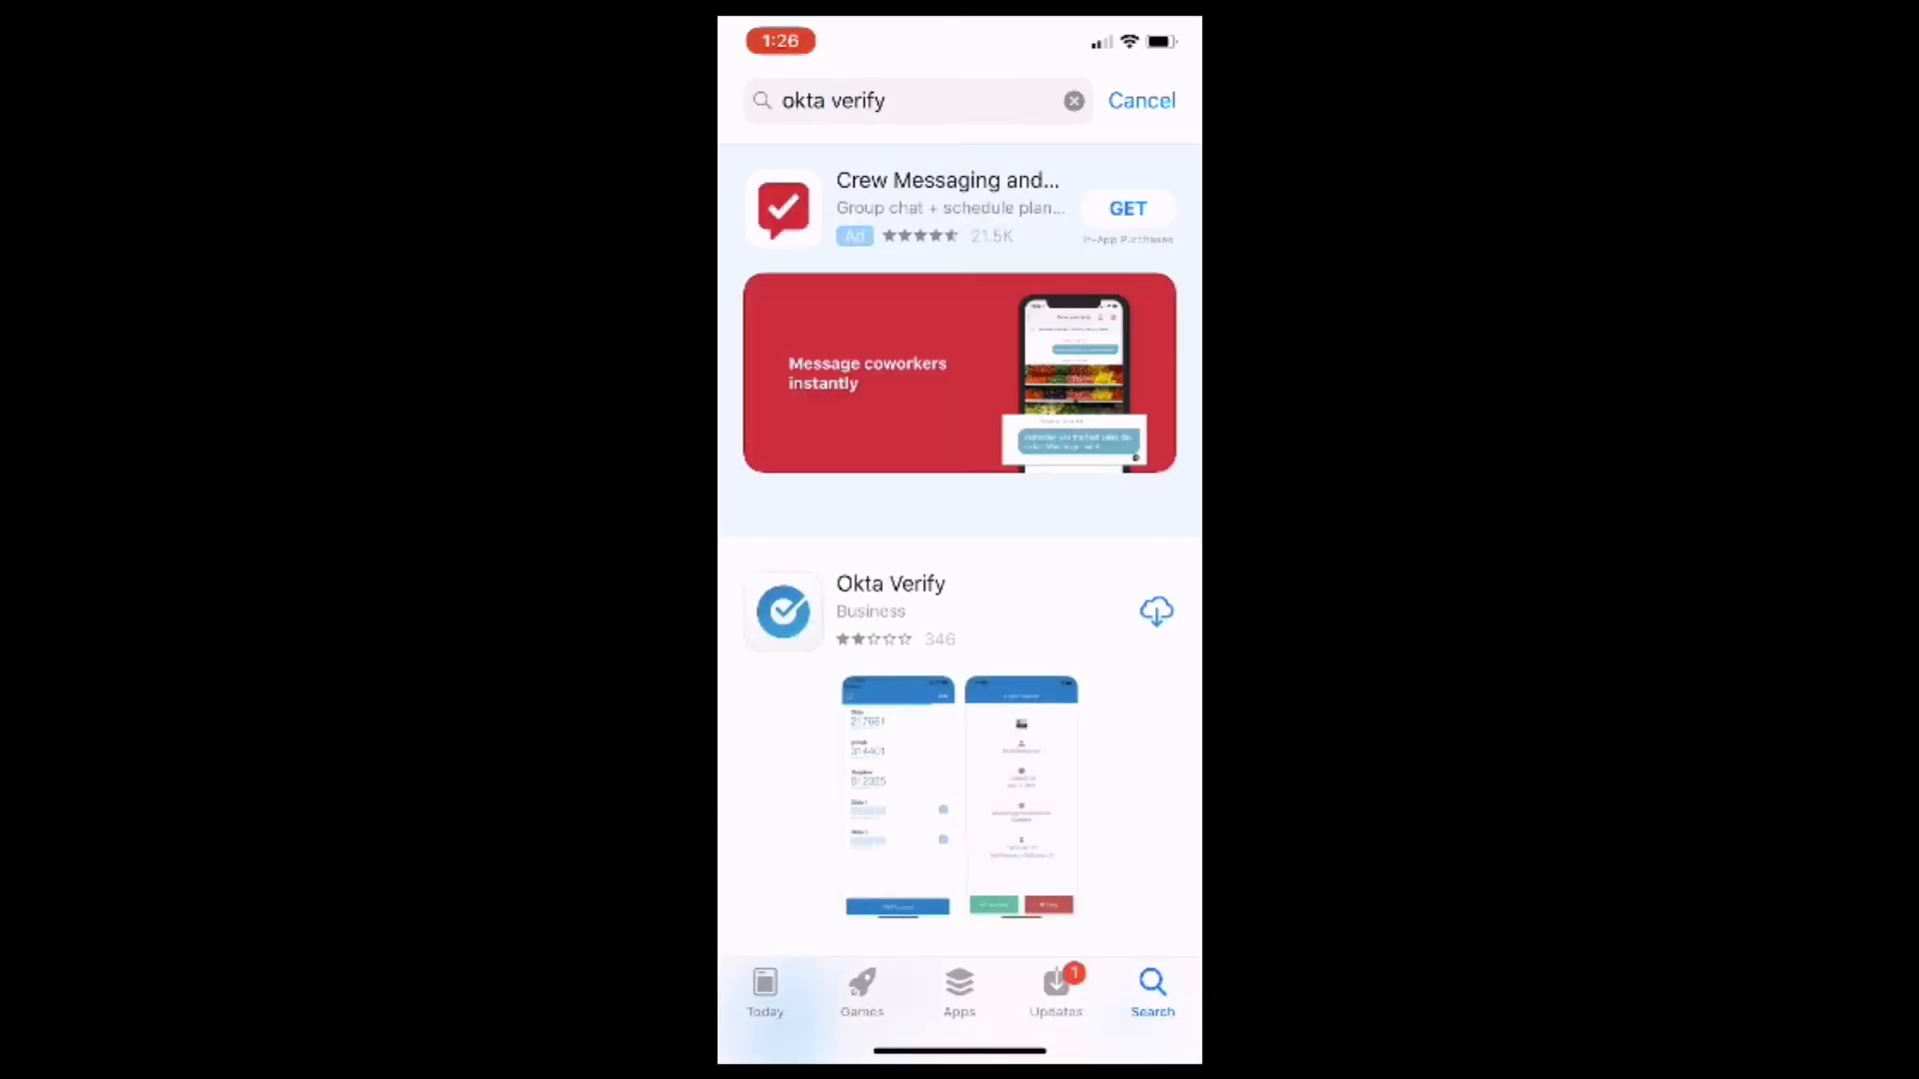
pyautogui.scroll(-3)
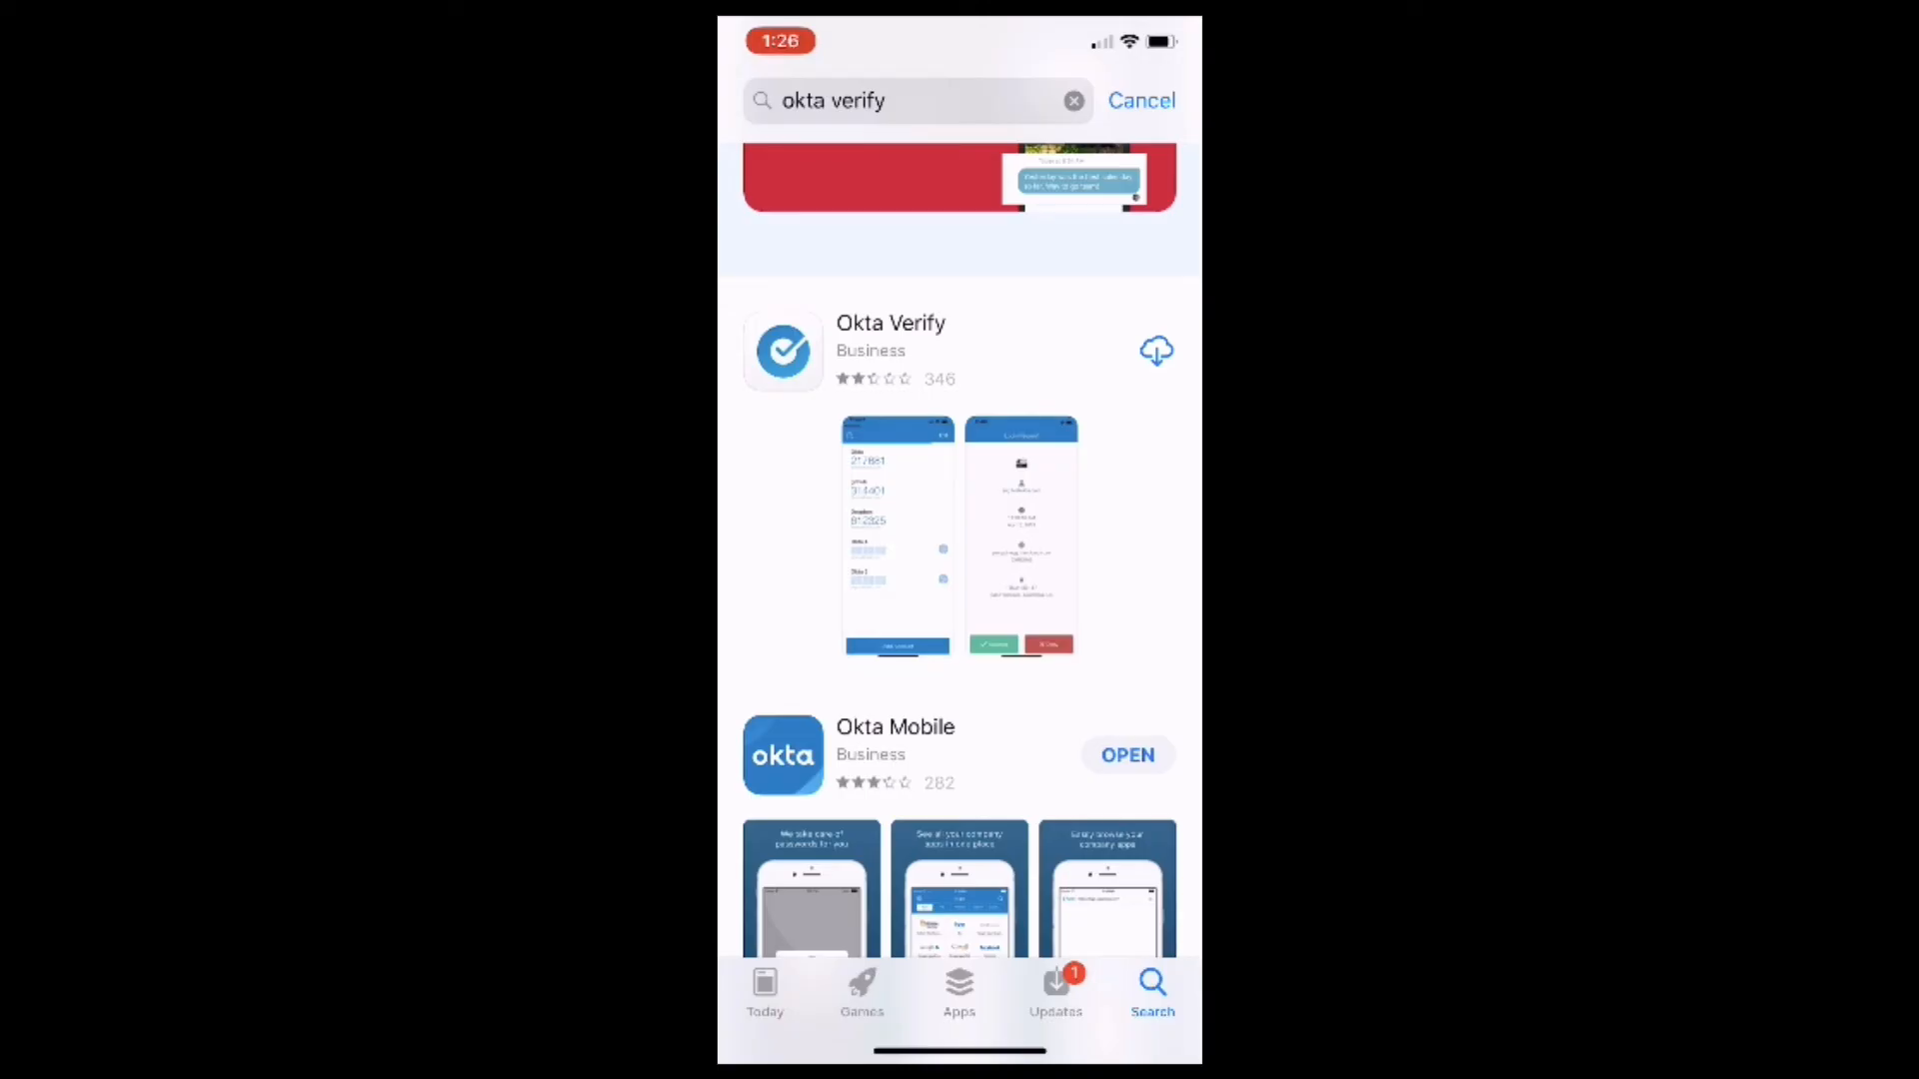
pyautogui.click(1156, 349)
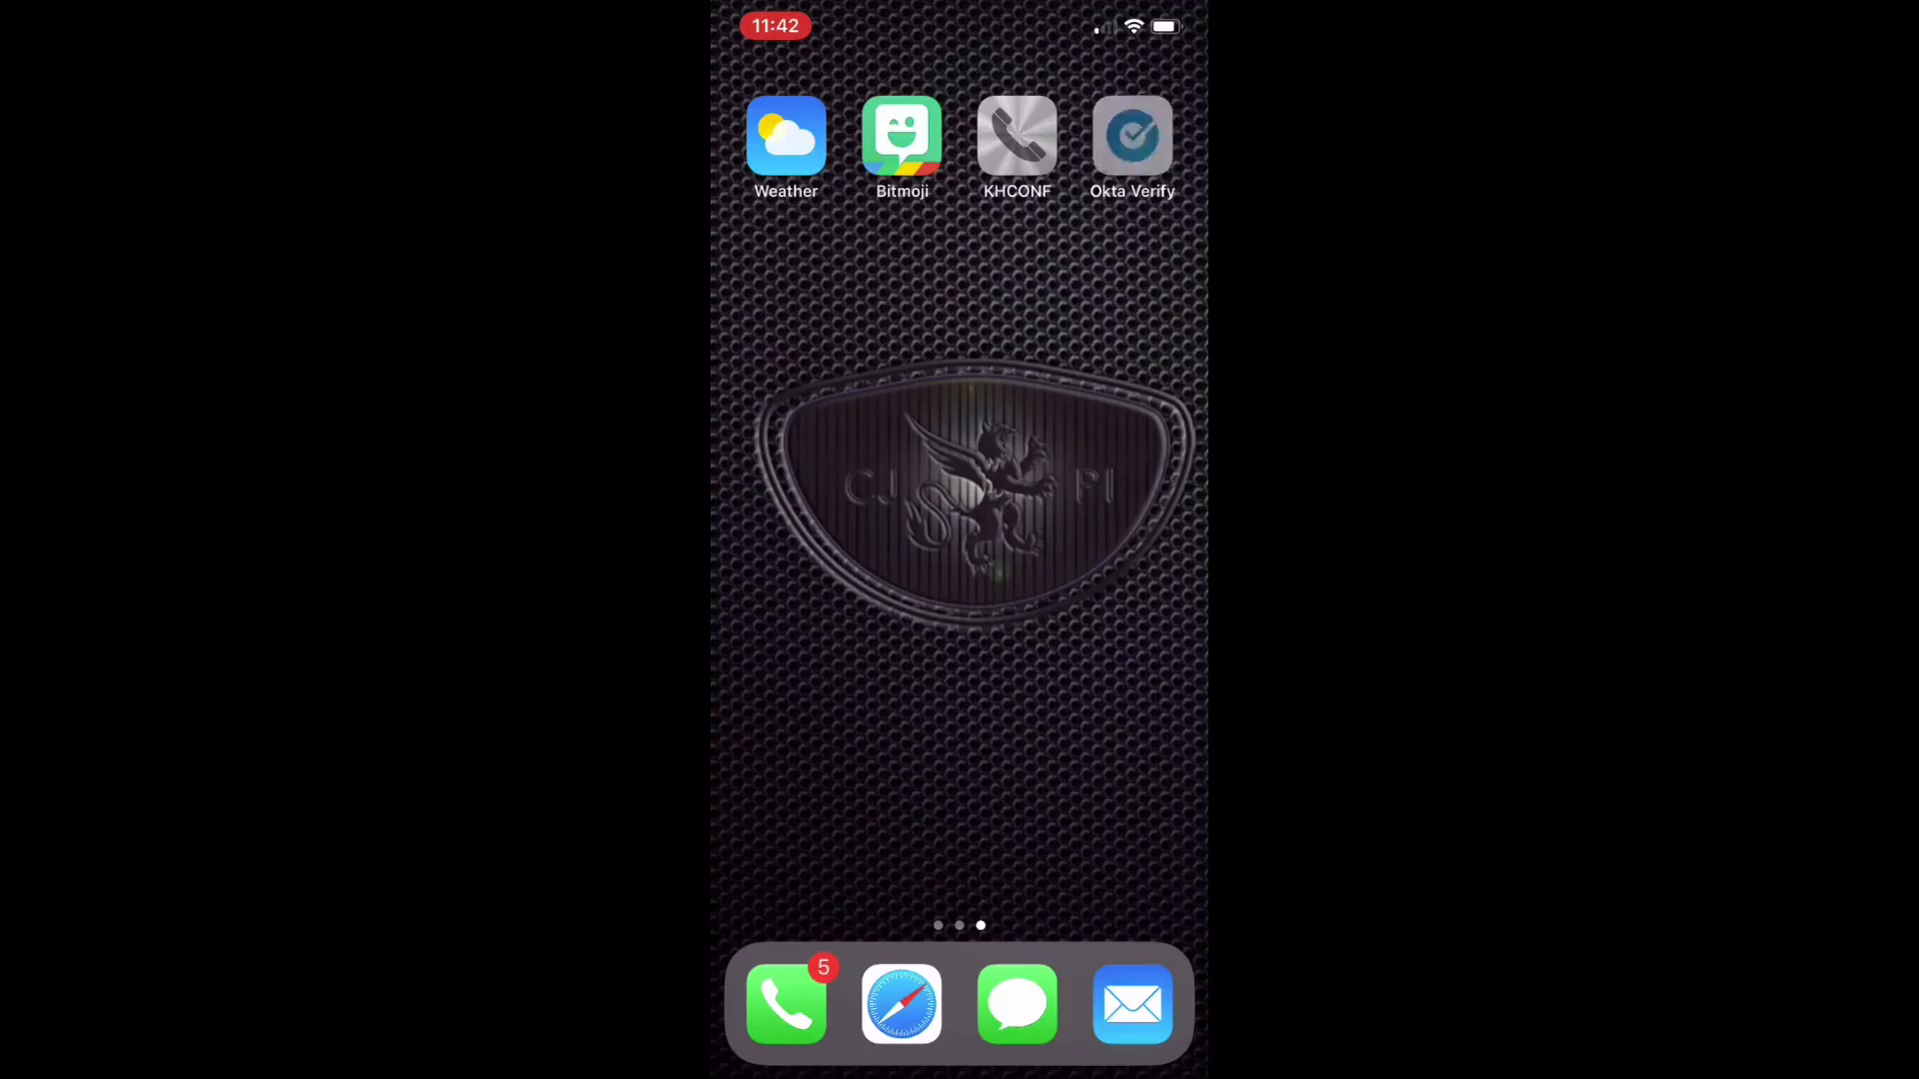
# Launch the newly installed Okta Verify app and begin adding an account.
pyautogui.click(1133, 135)
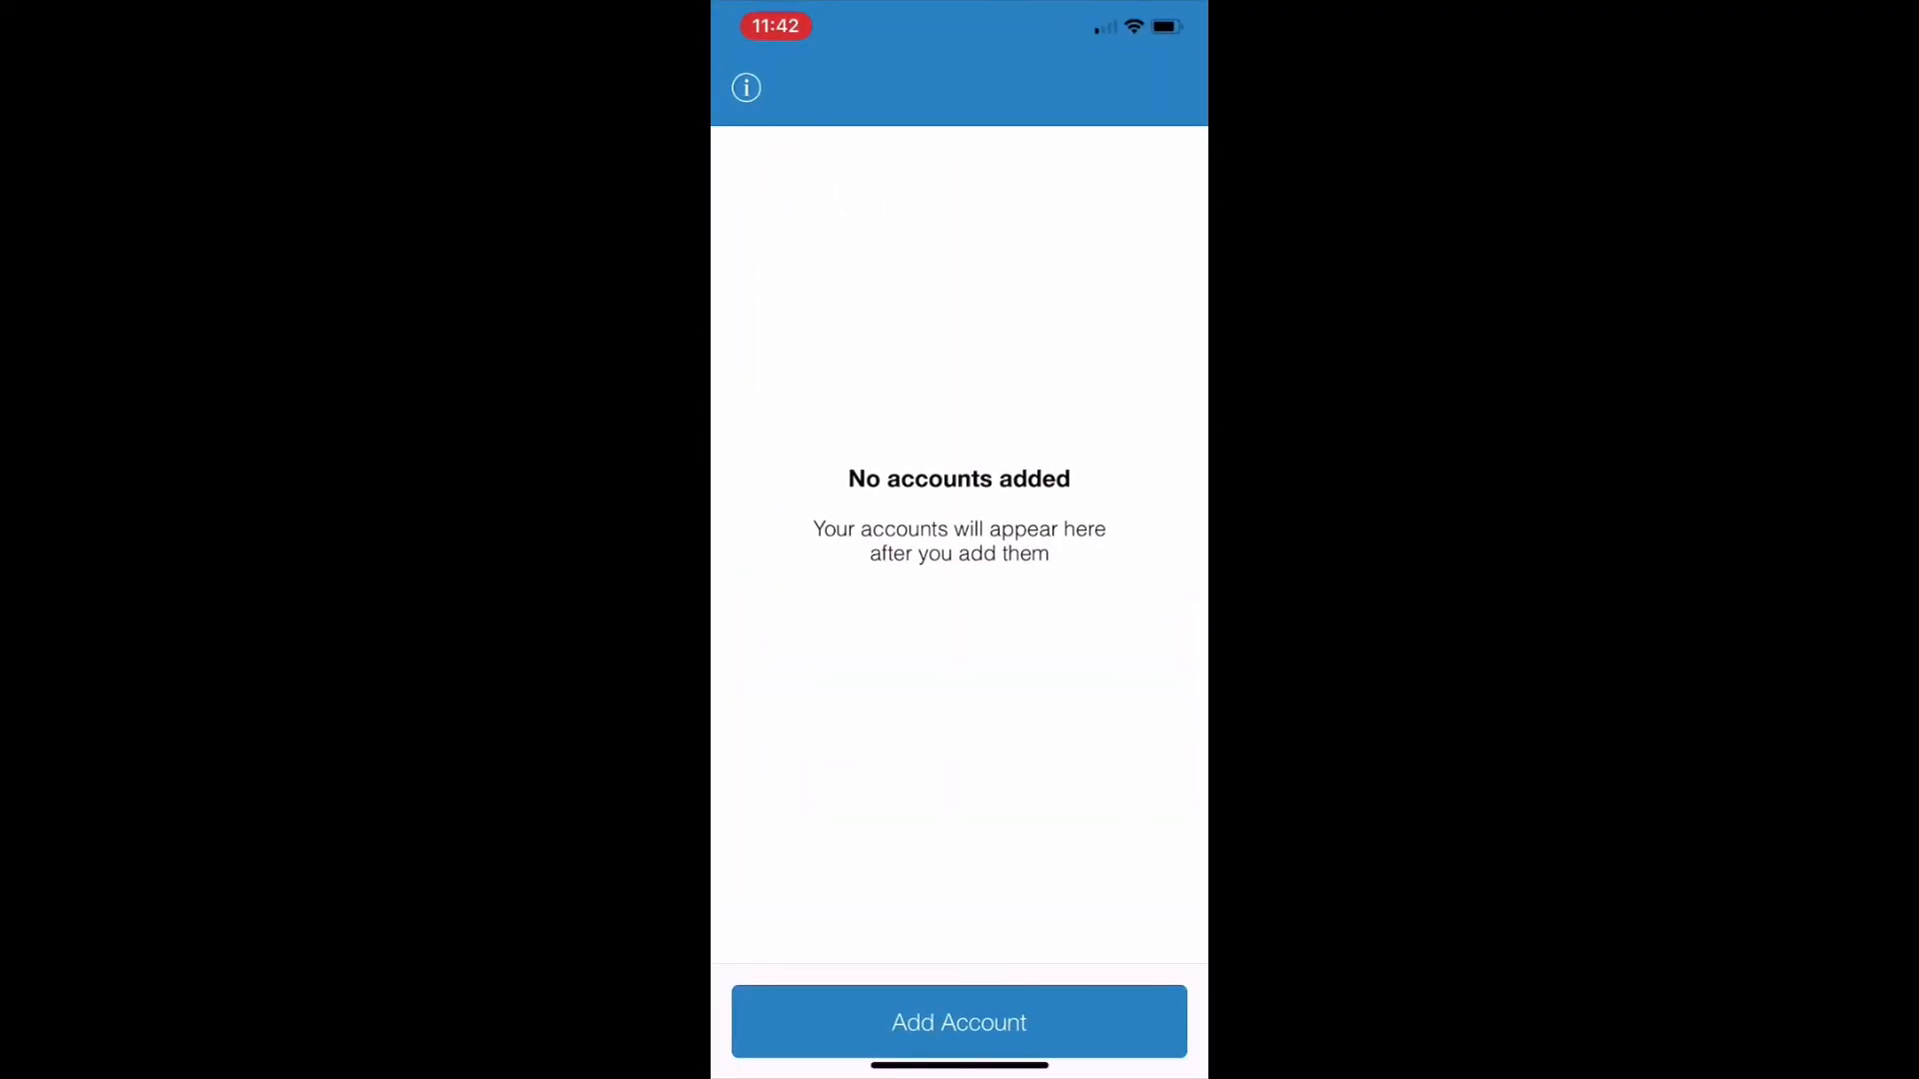
pyautogui.click(957, 1021)
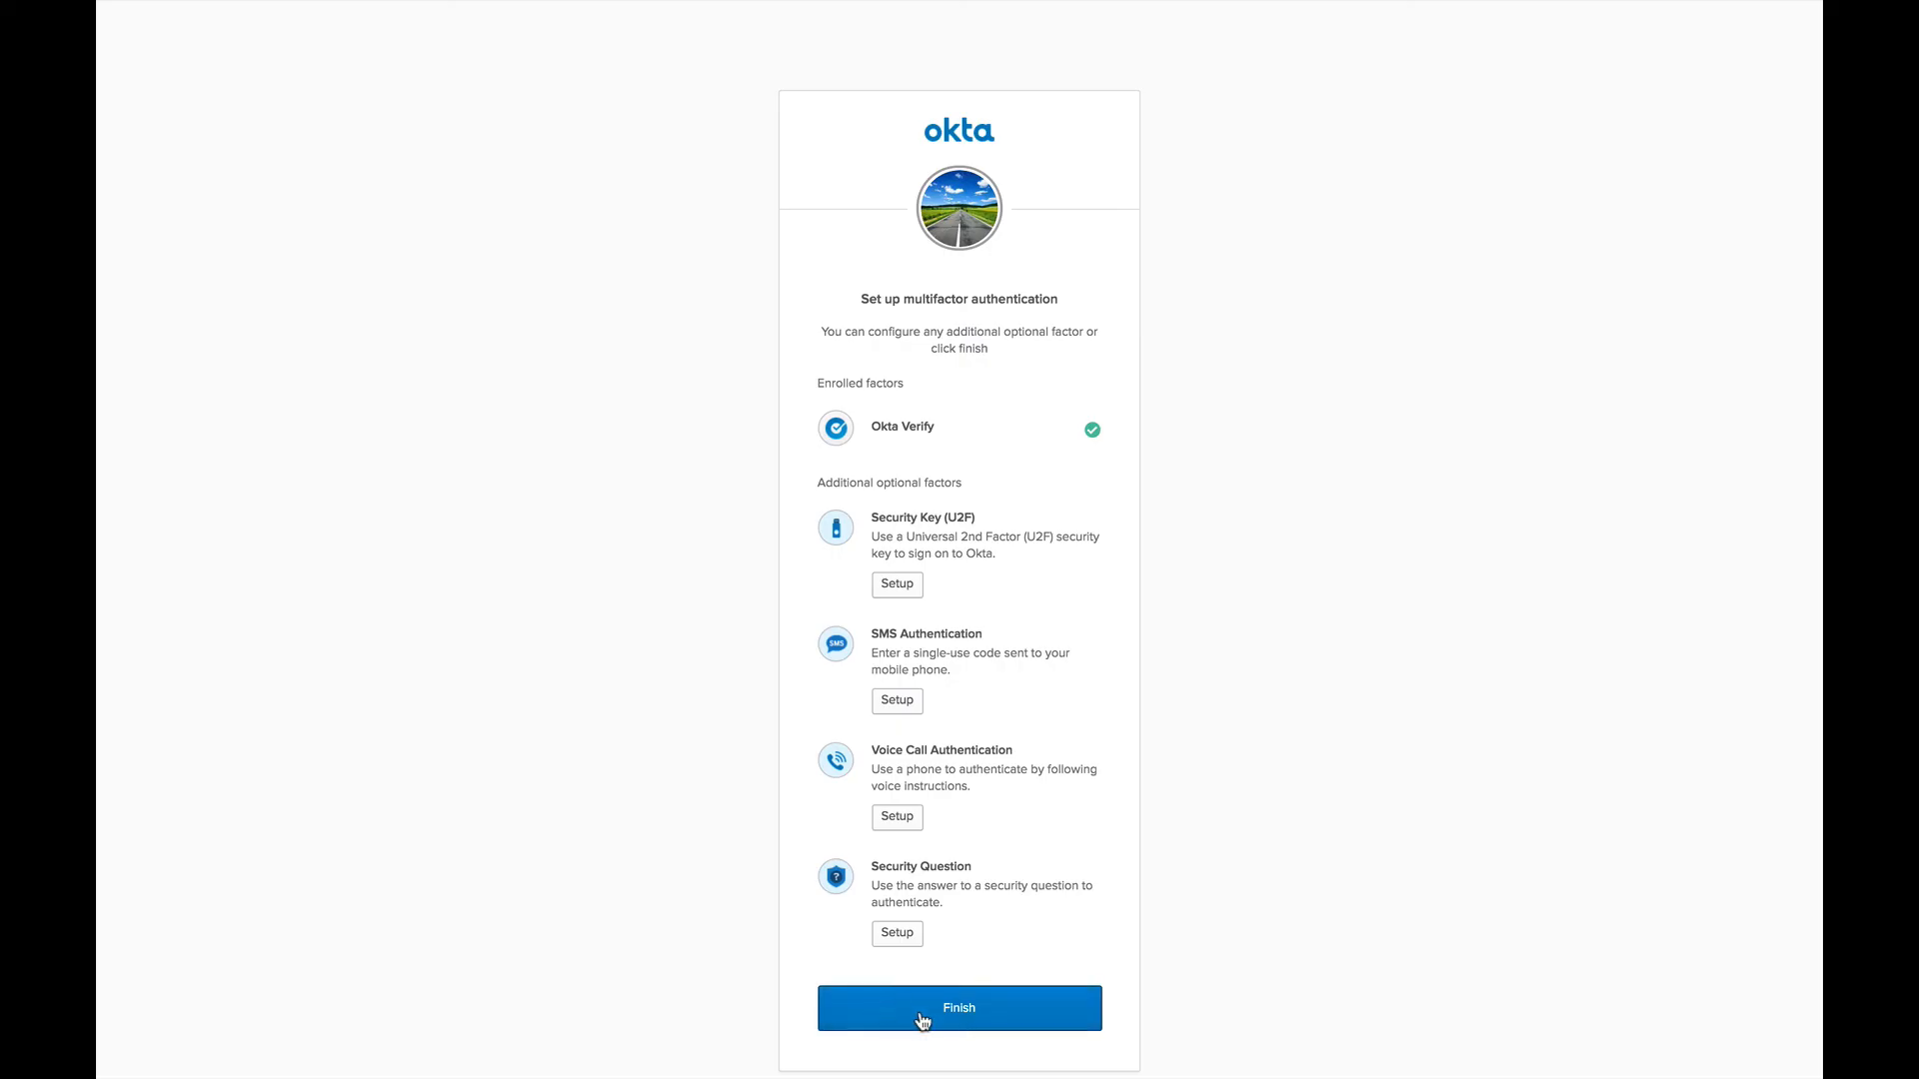
# Finish multifactor setup with Okta Verify enrolled, landing on the empty Okta dashboard.
pyautogui.click(960, 1008)
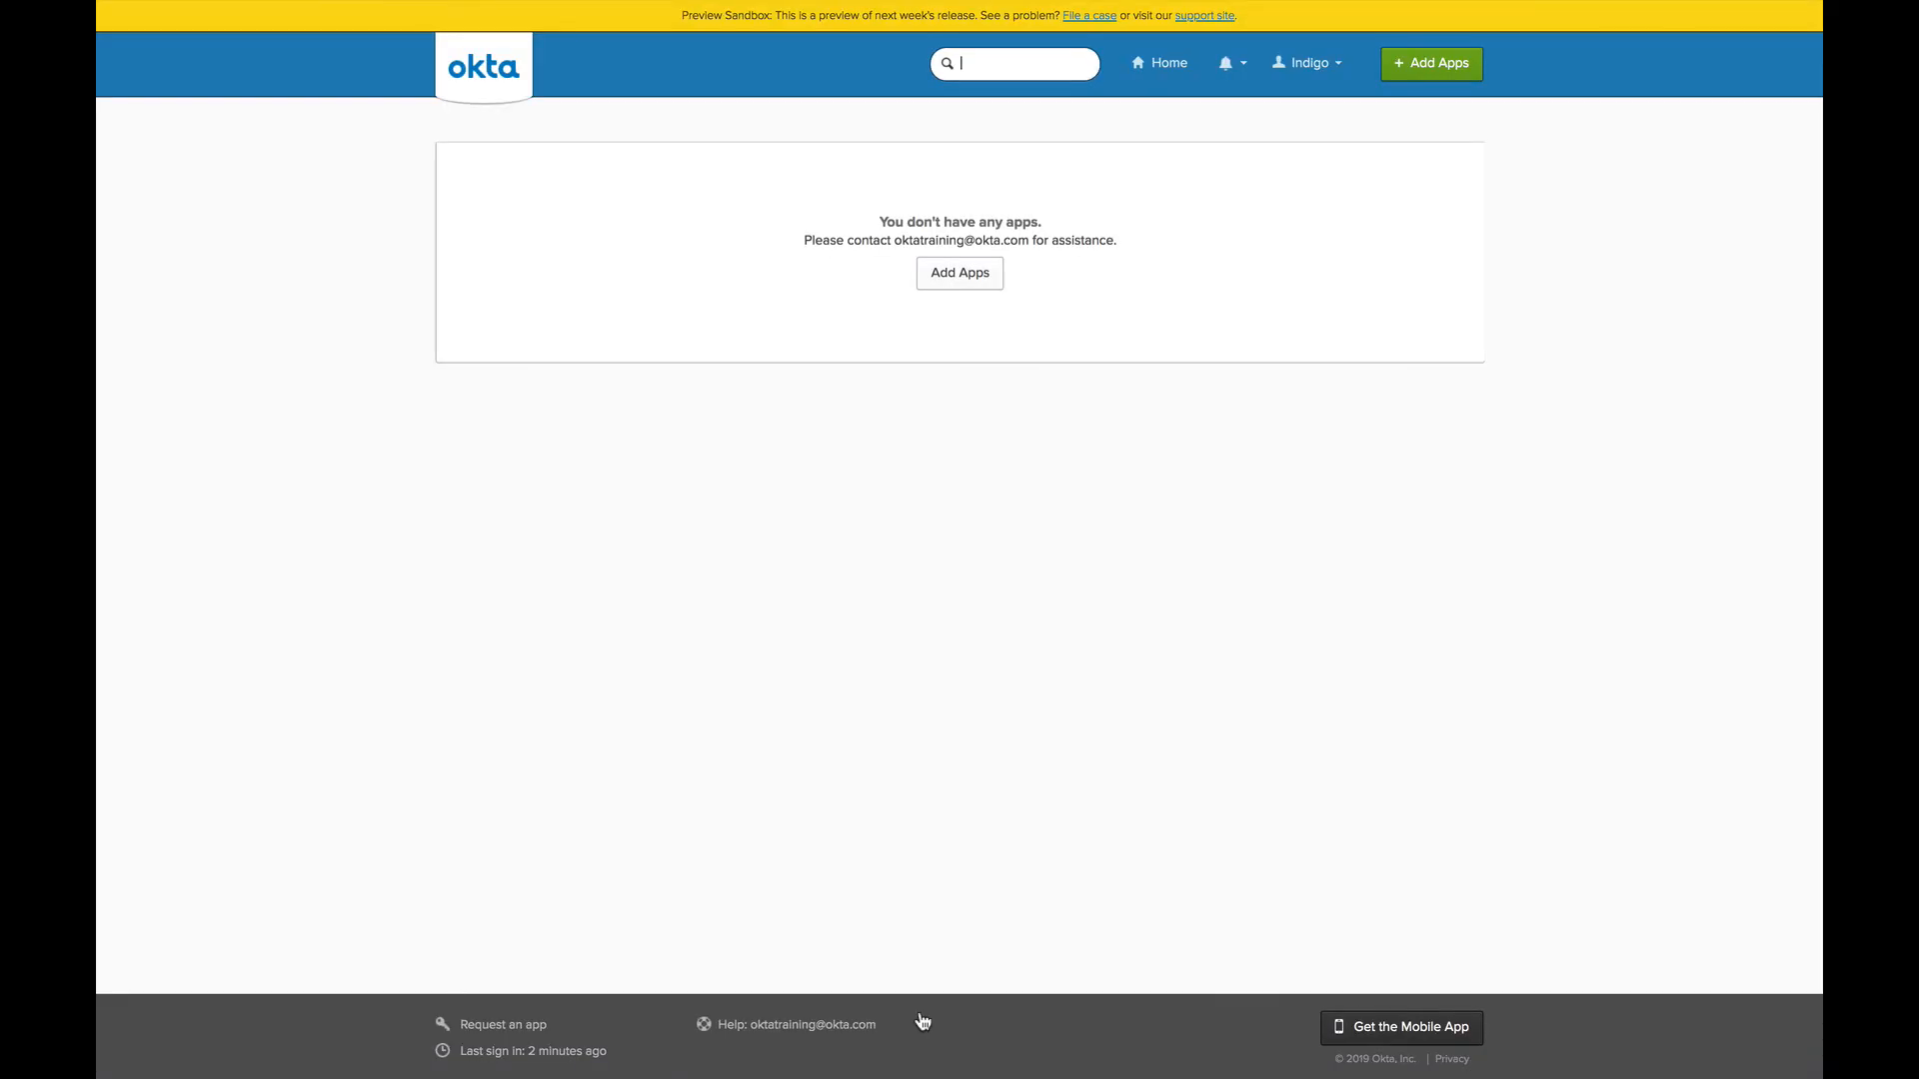
pyautogui.moveTo(1147, 756)
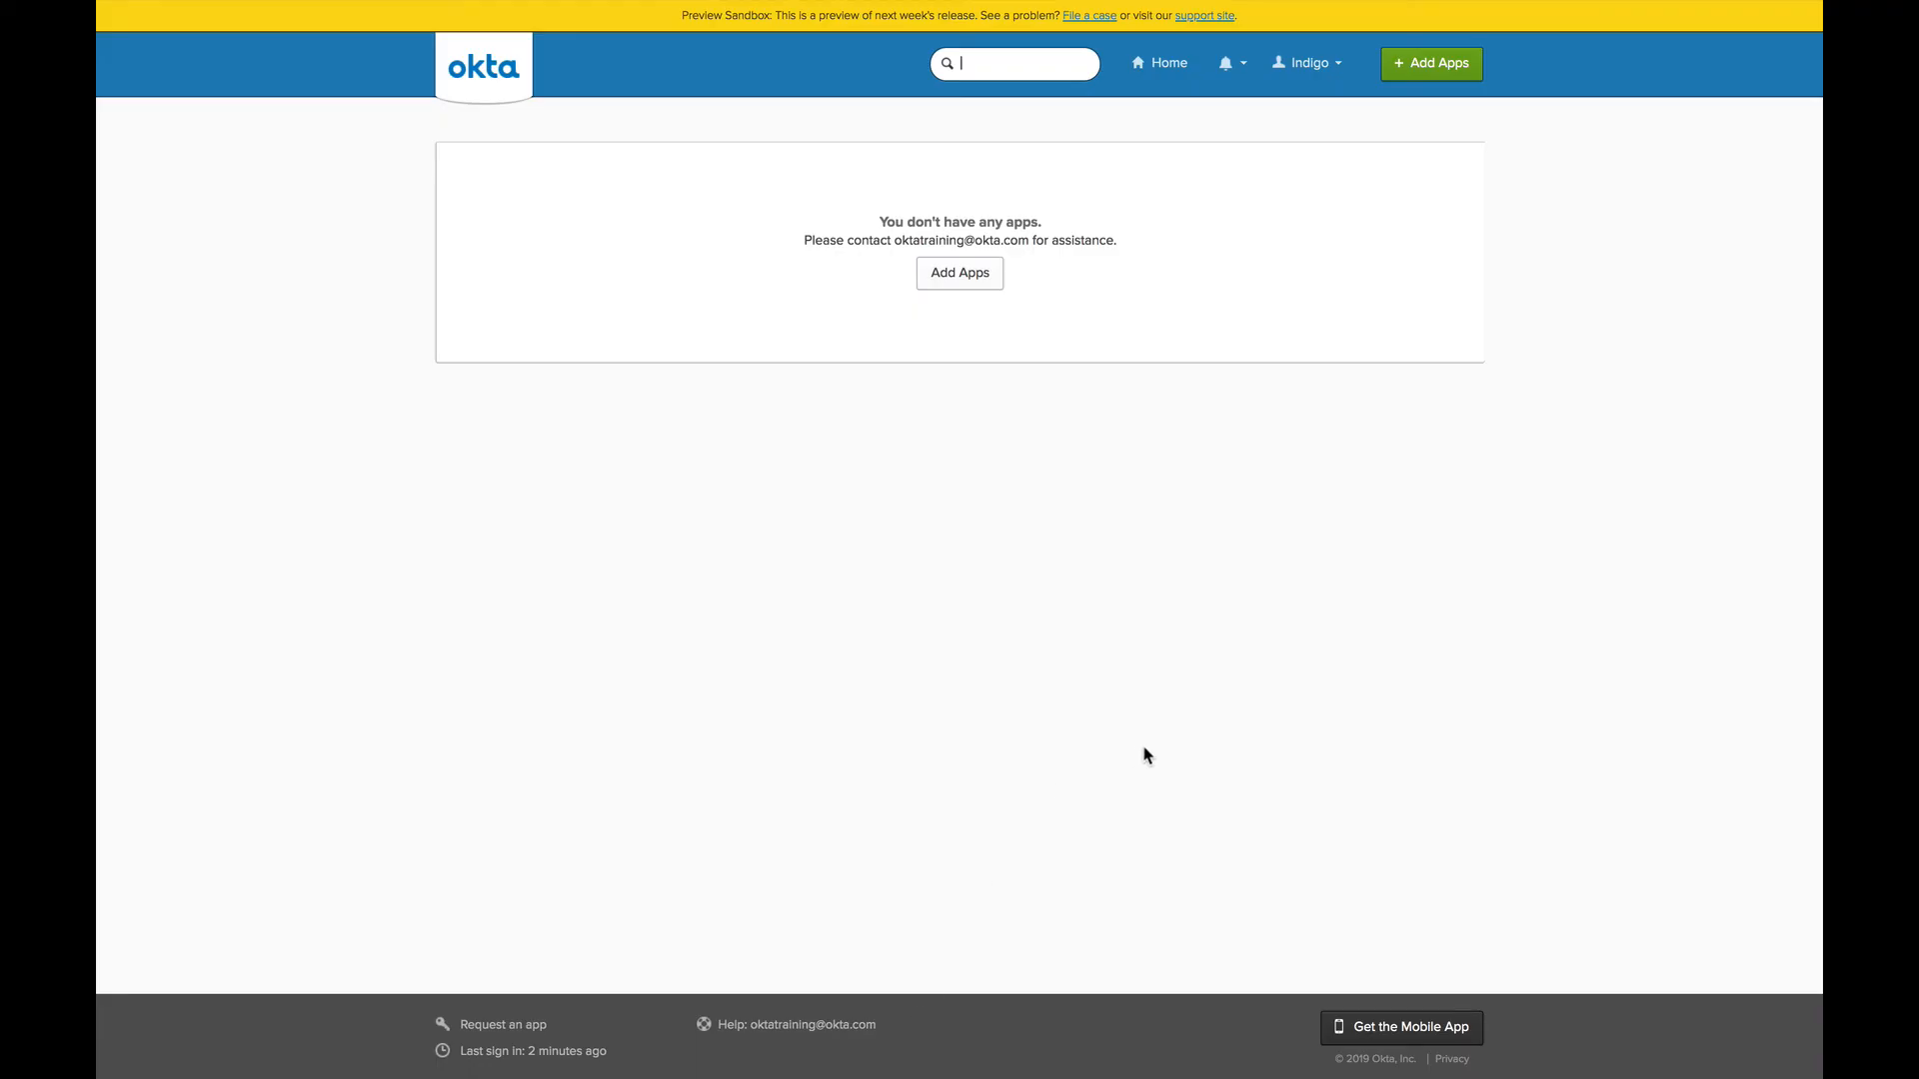